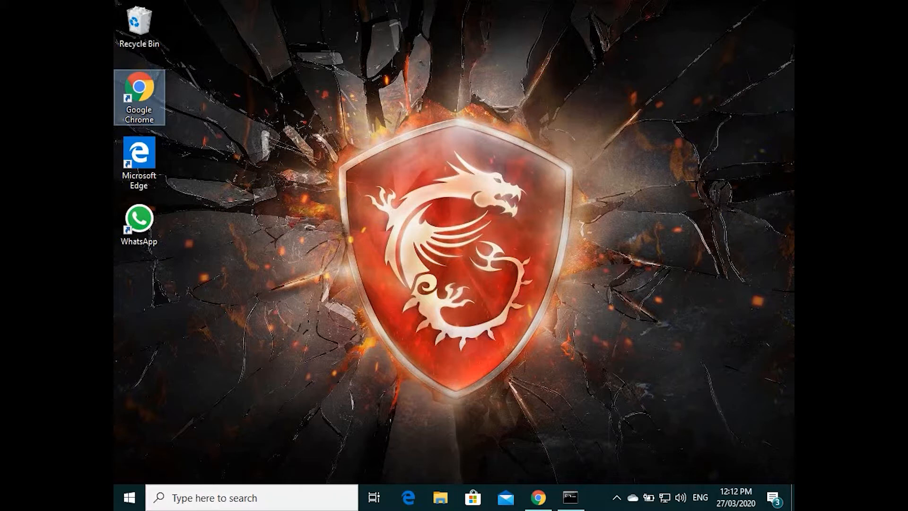
mouse_move(553, 437)
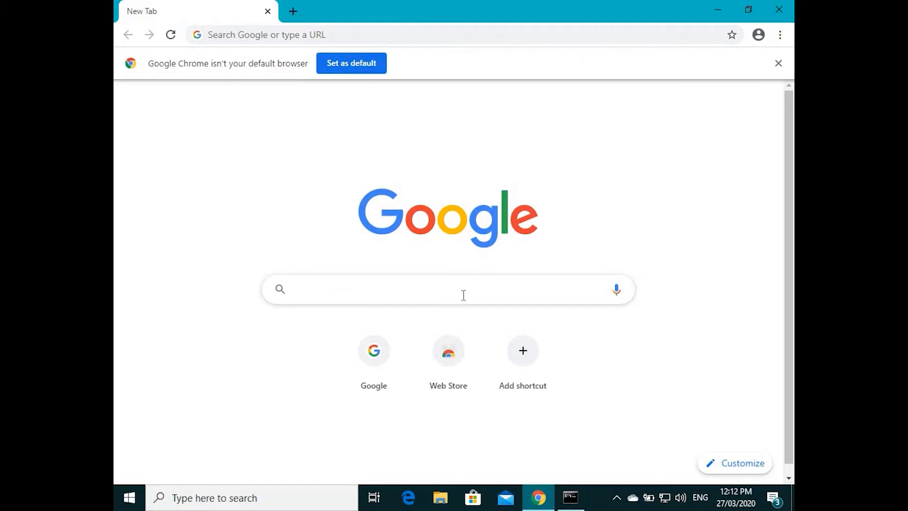
Step: Search Google for 'teamviewer download'
type("teamviewer download")
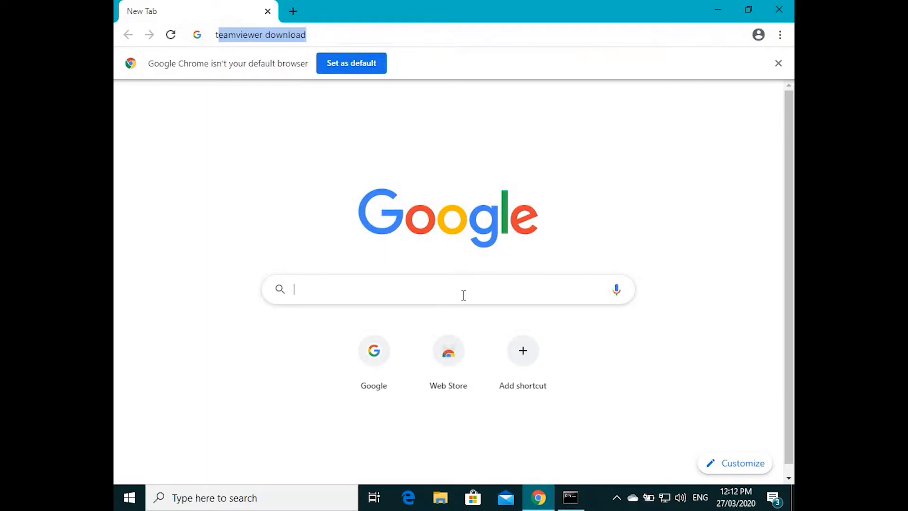
left_click(261, 34)
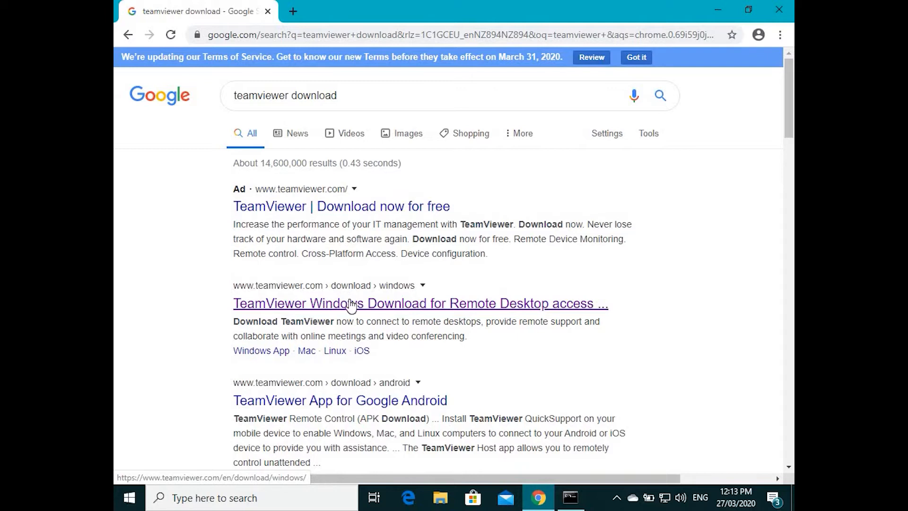
Step: Download TeamViewer_Setup.exe from the Windows download page and launch it
left_click(420, 303)
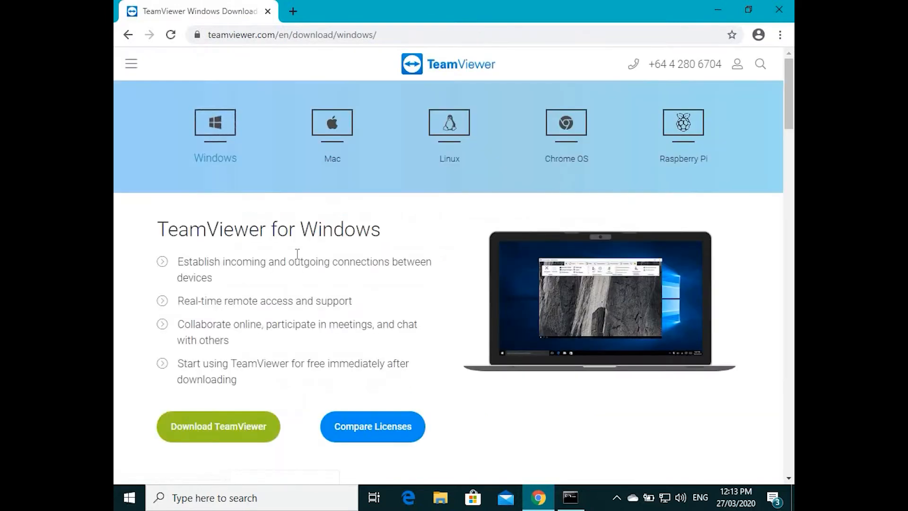
mouse_move(253, 407)
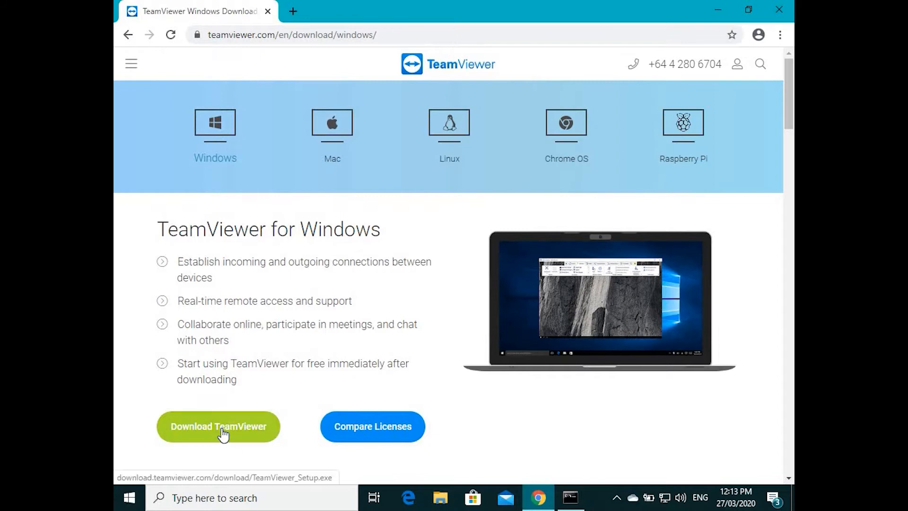
left_click(218, 426)
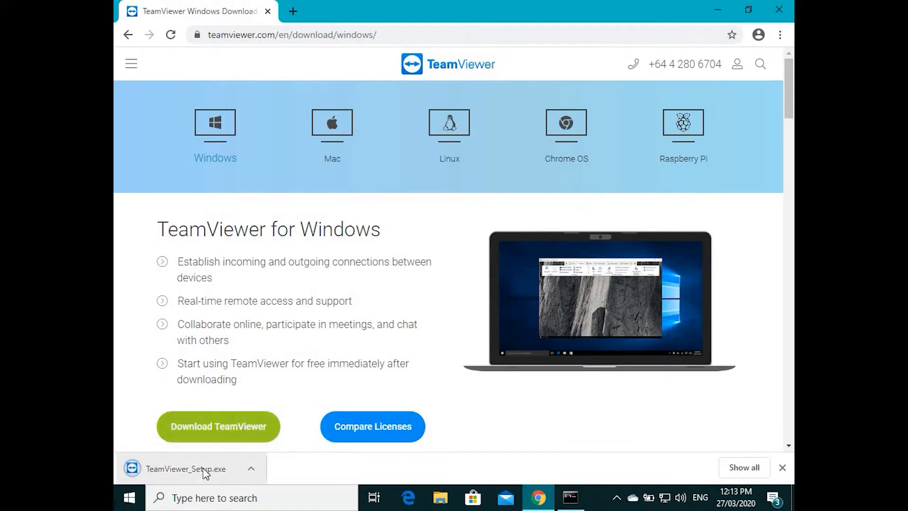
left_click(185, 468)
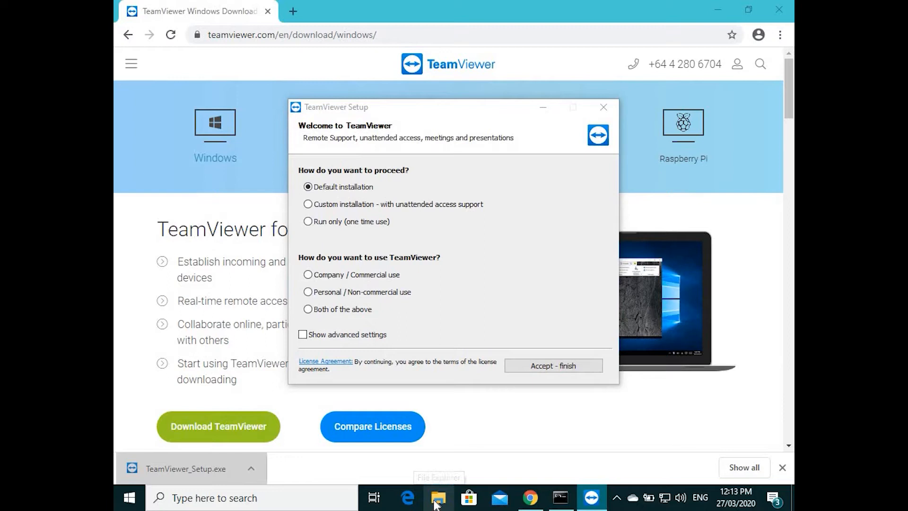
left_click(439, 498)
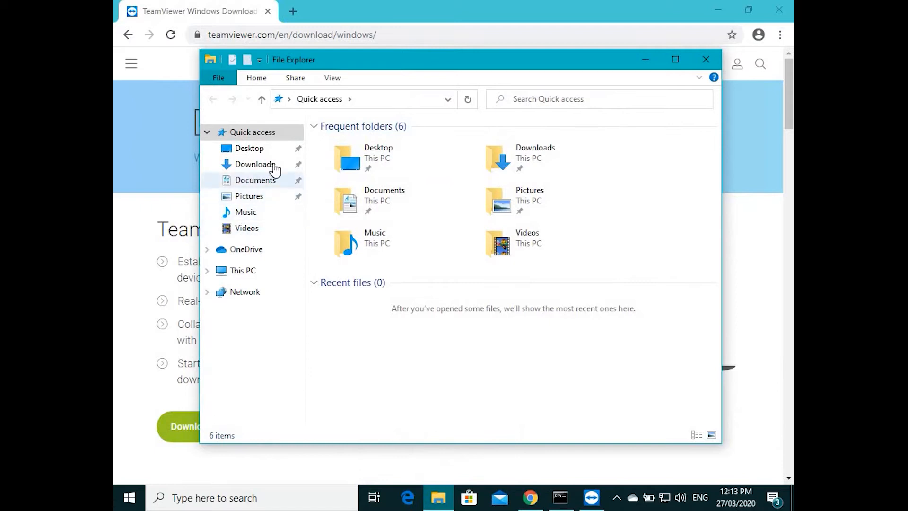
left_click(255, 164)
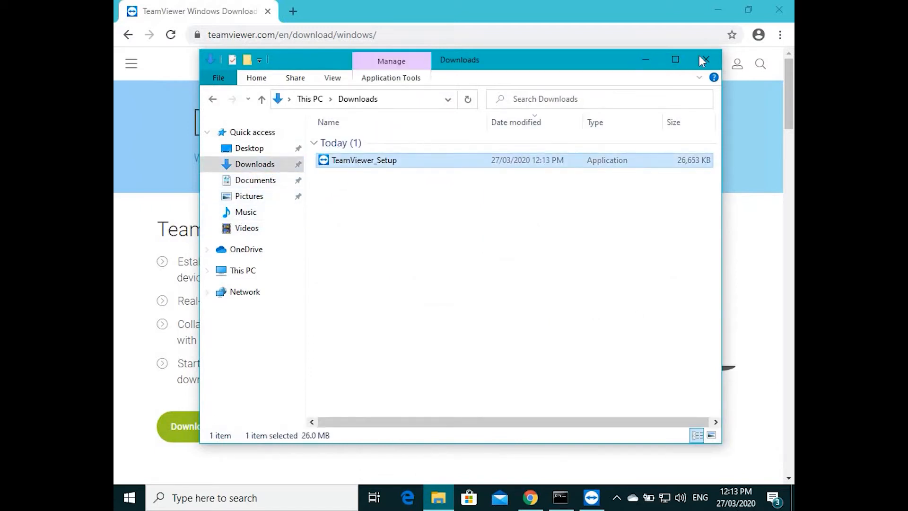
double_click(364, 159)
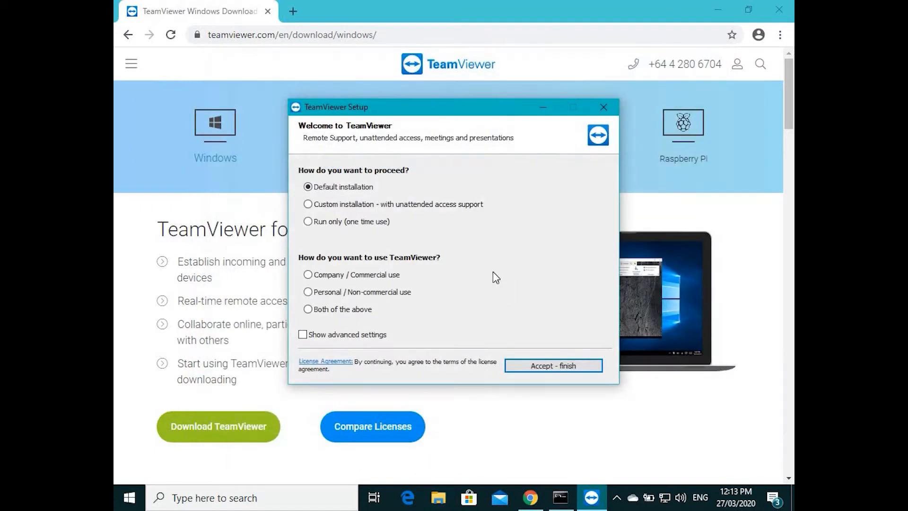
mouse_move(385, 242)
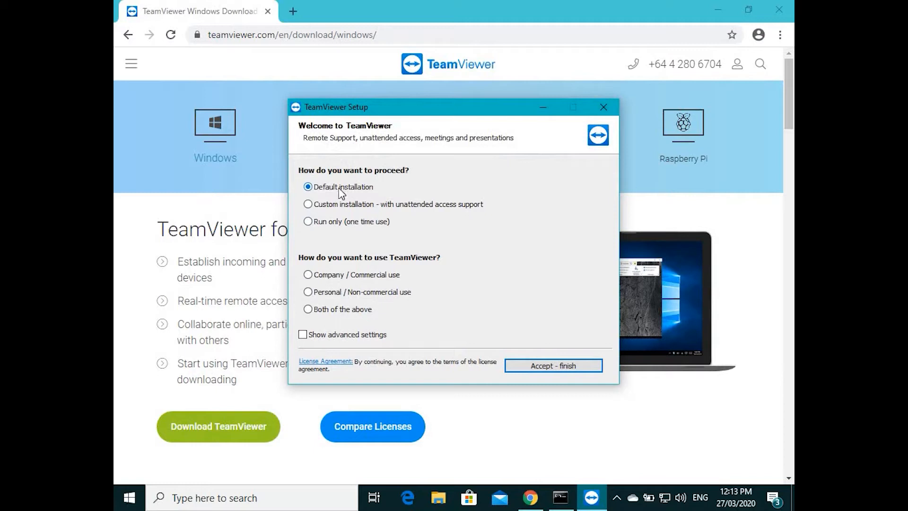
mouse_move(358, 281)
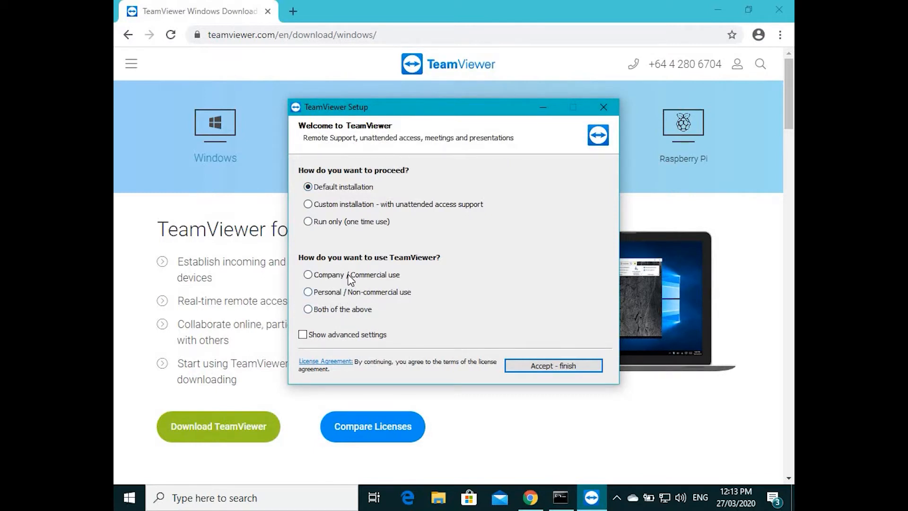
Step: Choose Personal / Non-commercial use for the default installation
left_click(308, 275)
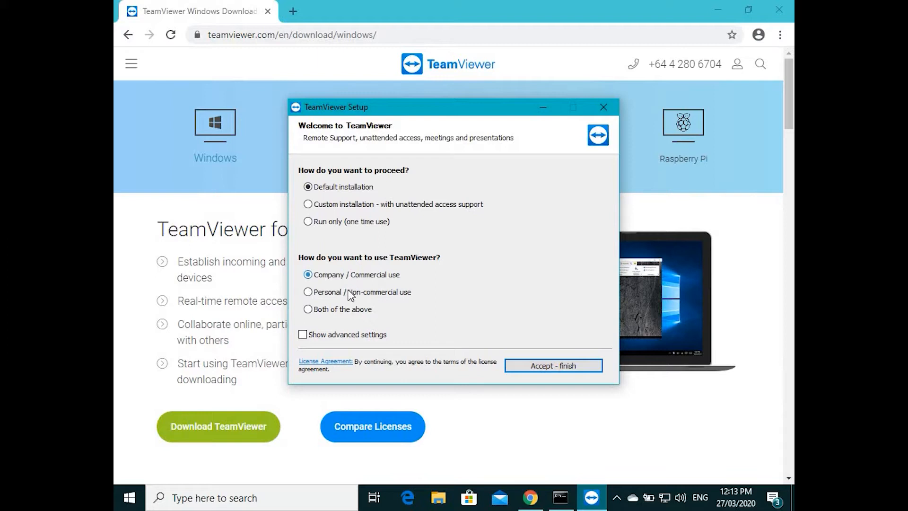
left_click(308, 292)
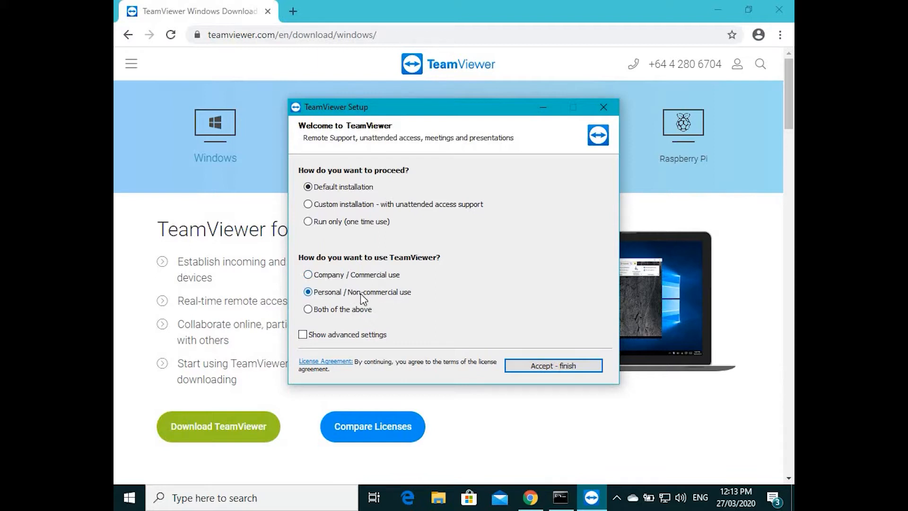
mouse_move(387, 298)
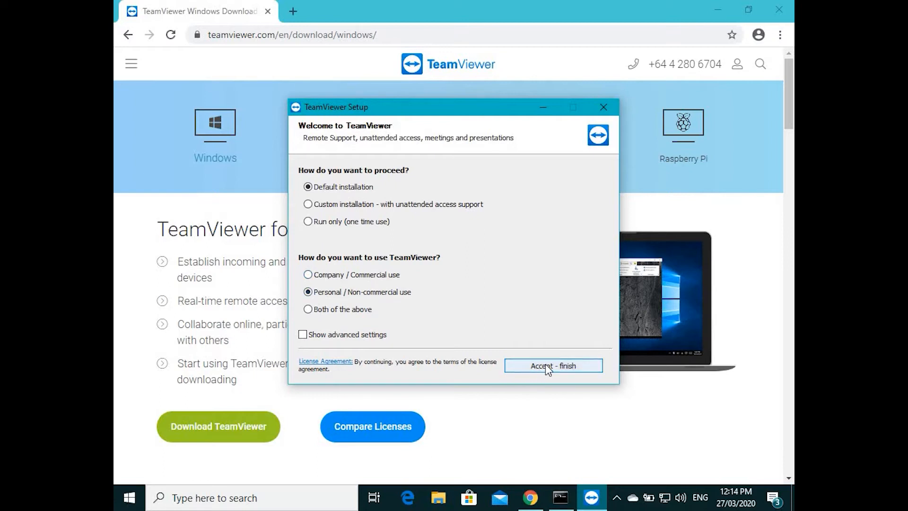
Step: Accept the licence, approve User Account Control, and close Chrome during installation
left_click(552, 366)
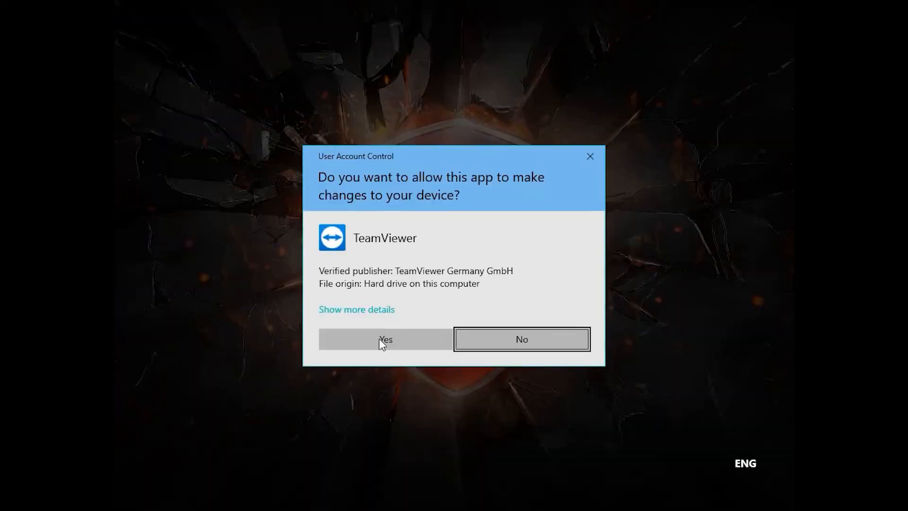
left_click(385, 339)
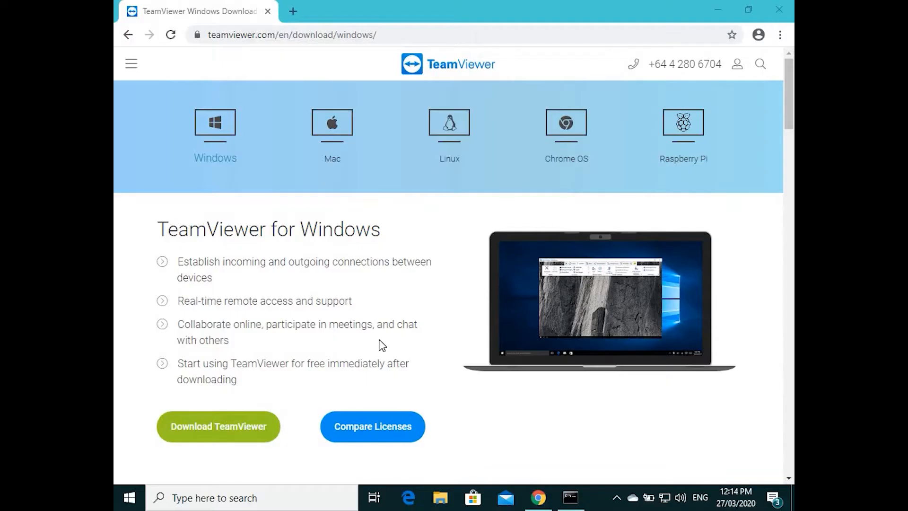
left_click(217, 426)
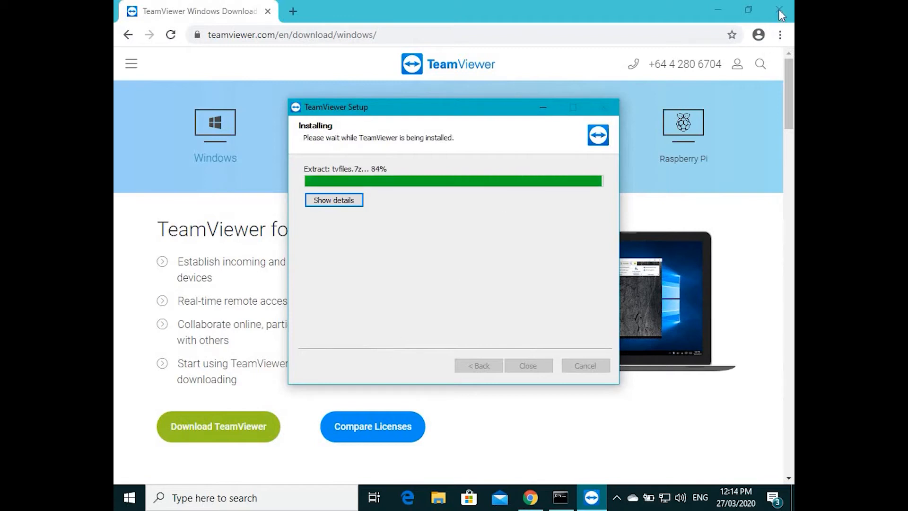
left_click(780, 10)
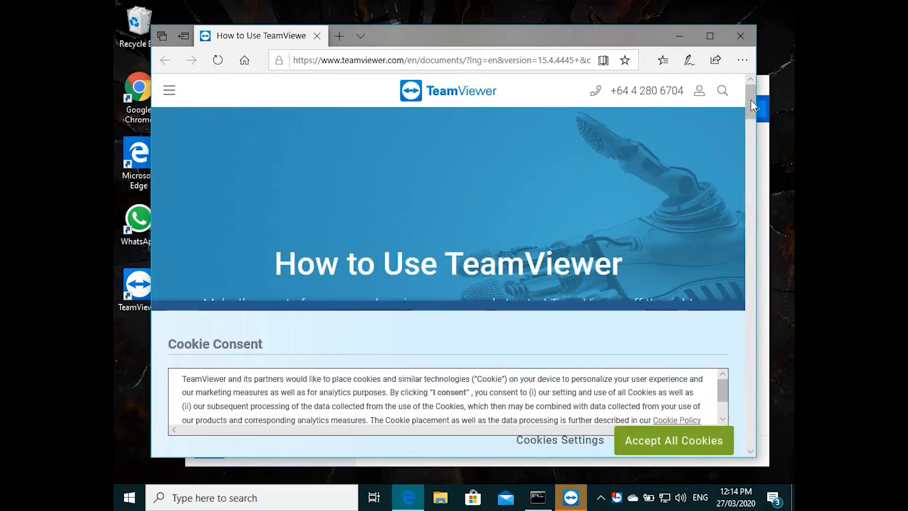
scroll("down", 3)
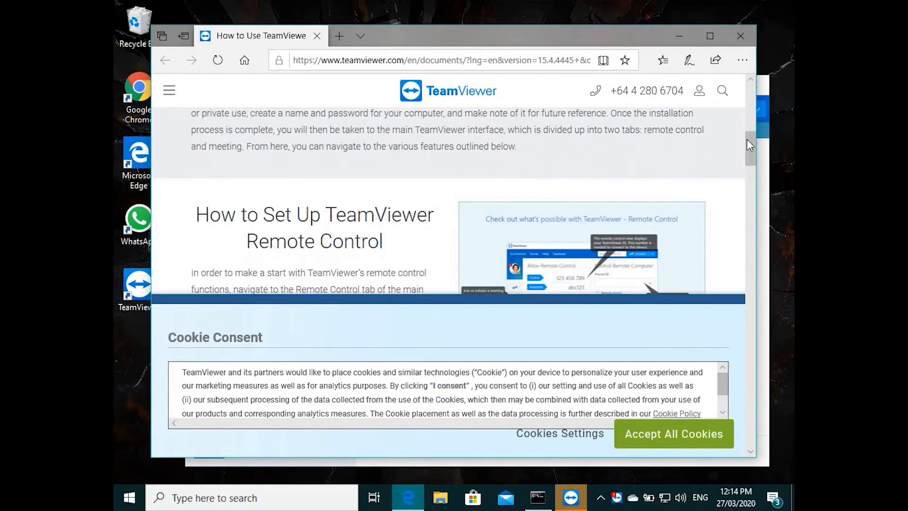
scroll("down", 3)
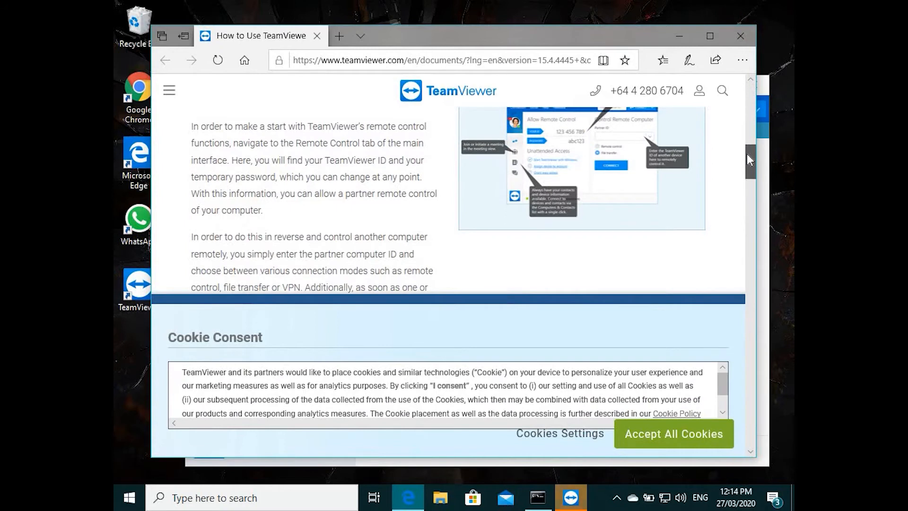
scroll("down", 3)
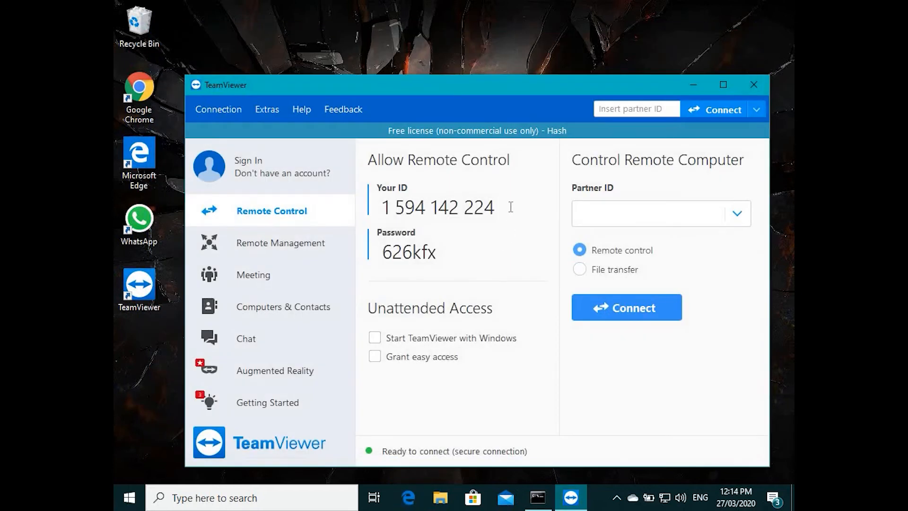
triple_click(436, 206)
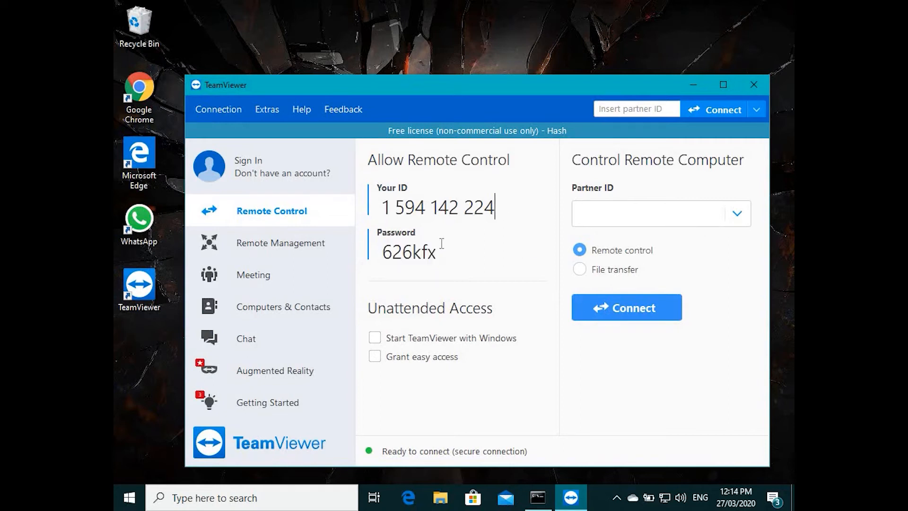
double_click(407, 251)
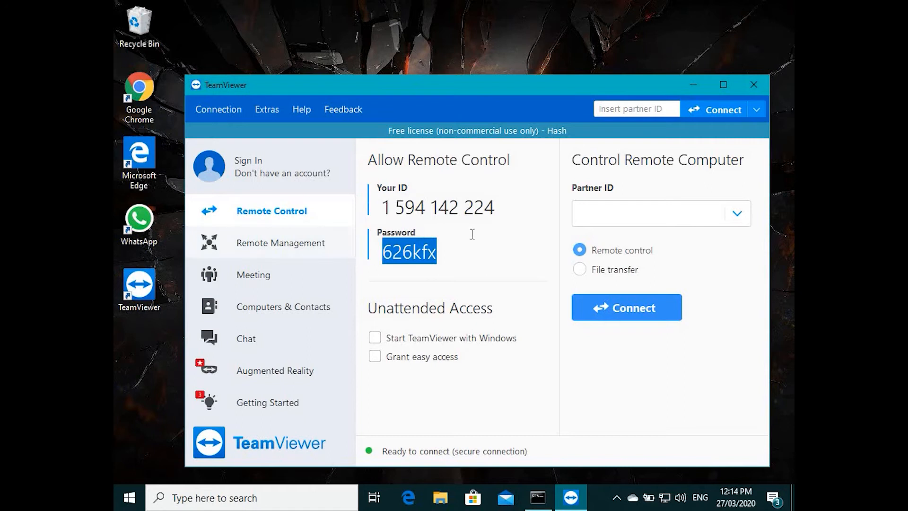
left_click(648, 213)
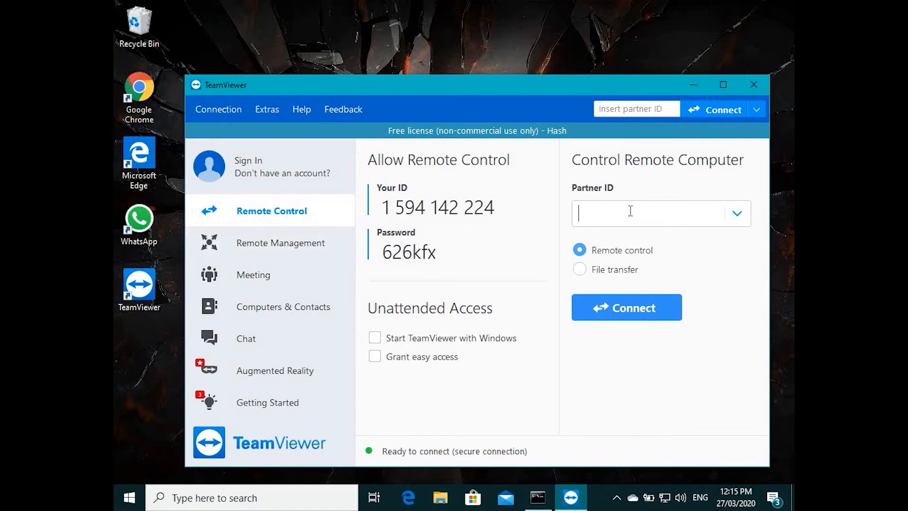
type("453543")
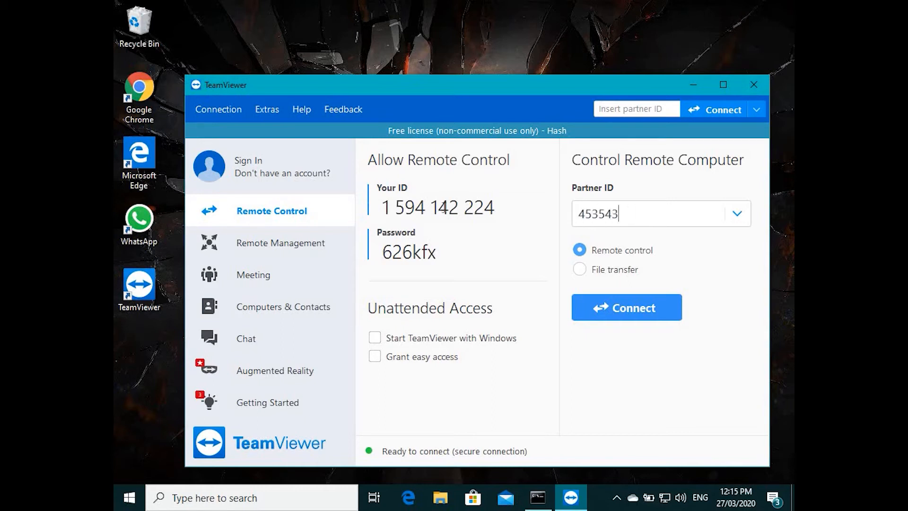
double_click(438, 207)
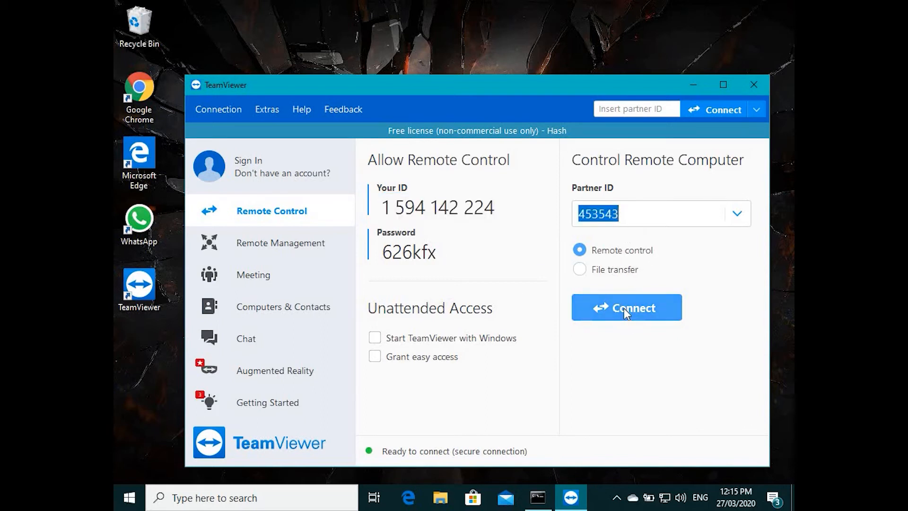
mouse_move(467, 254)
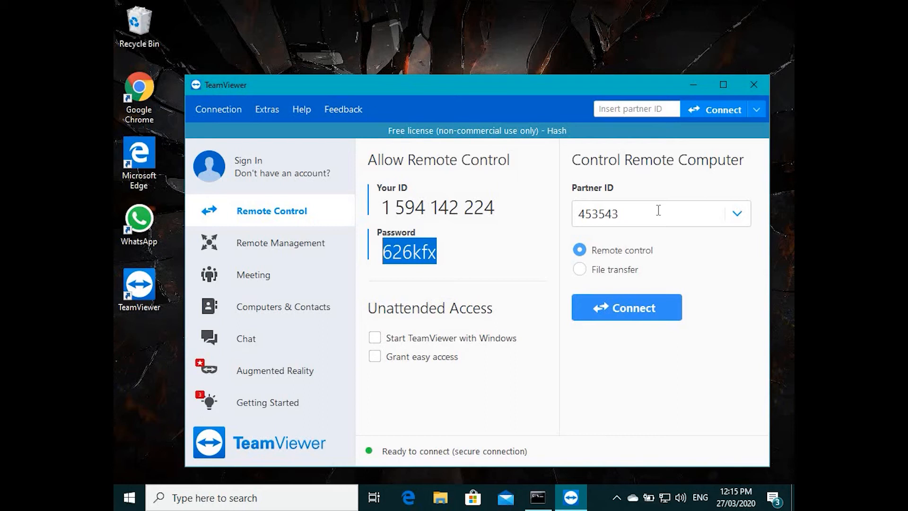
mouse_move(537, 369)
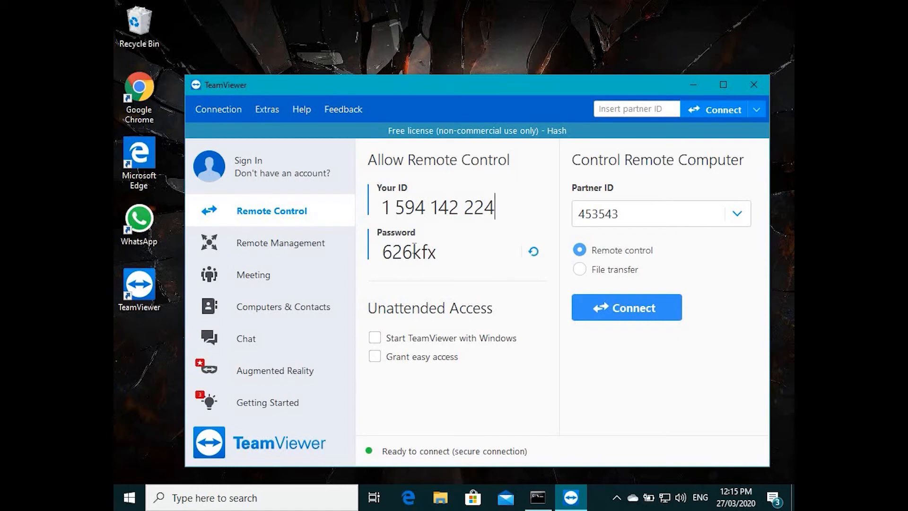
double_click(409, 251)
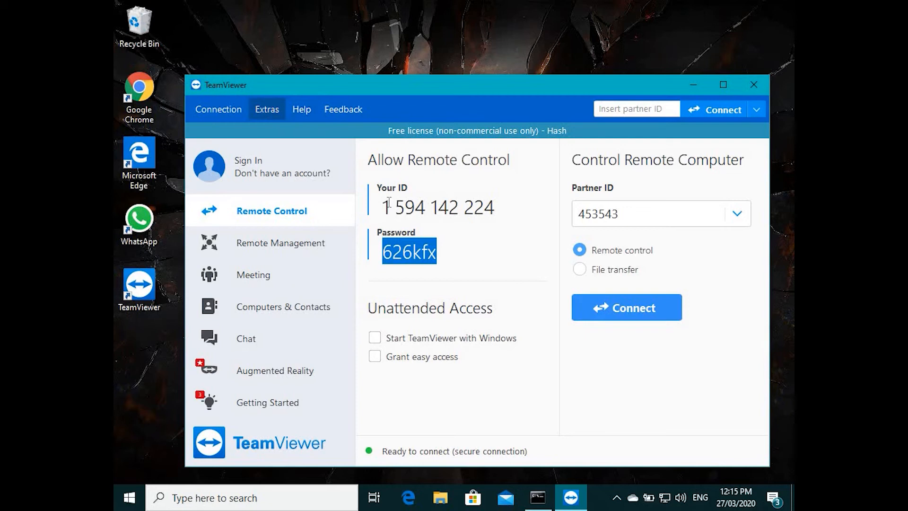
Step: Open TeamViewer's Extras menu listing Options
left_click(267, 108)
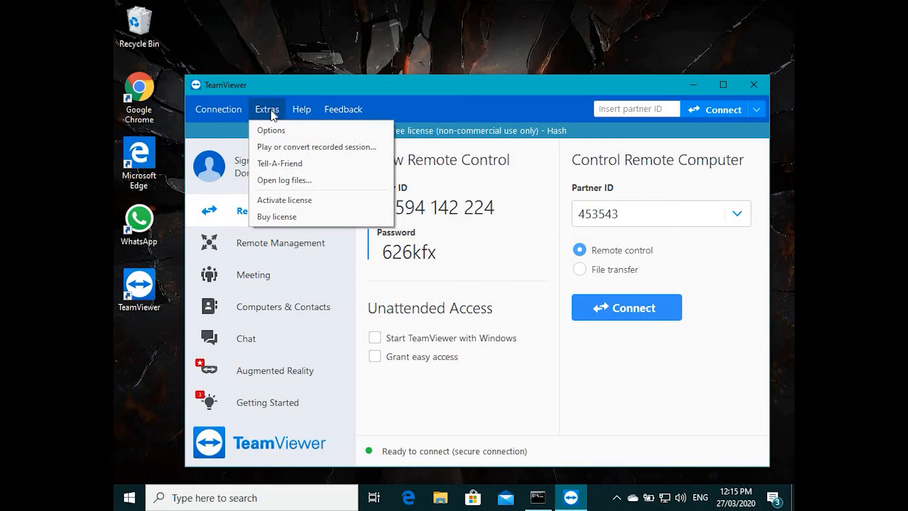
mouse_move(269, 134)
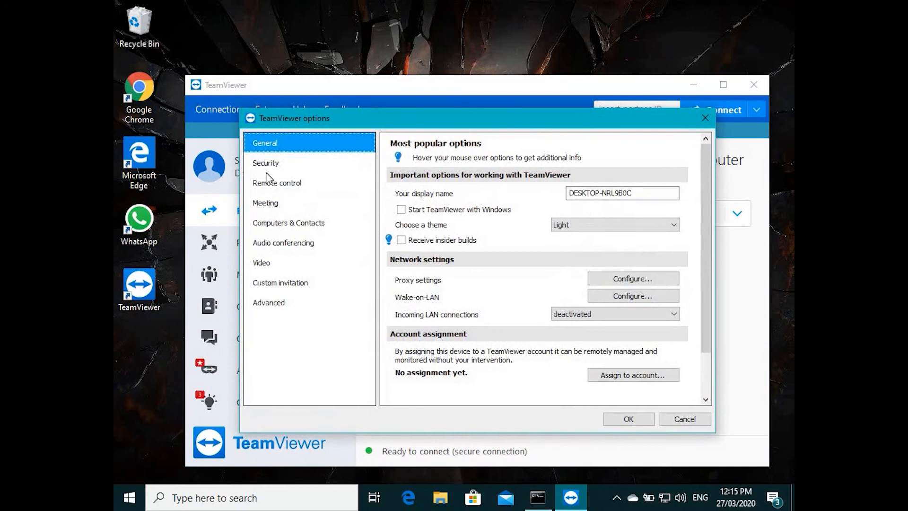
mouse_move(307, 157)
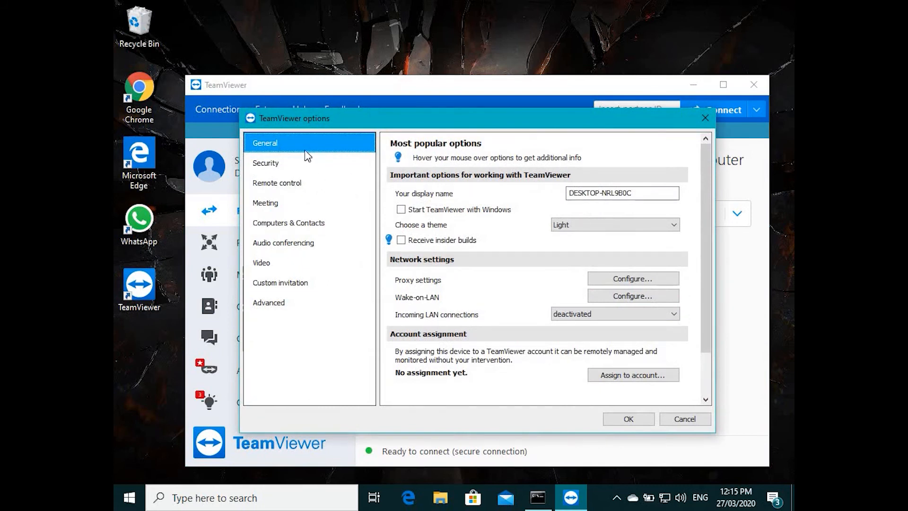
mouse_move(401, 209)
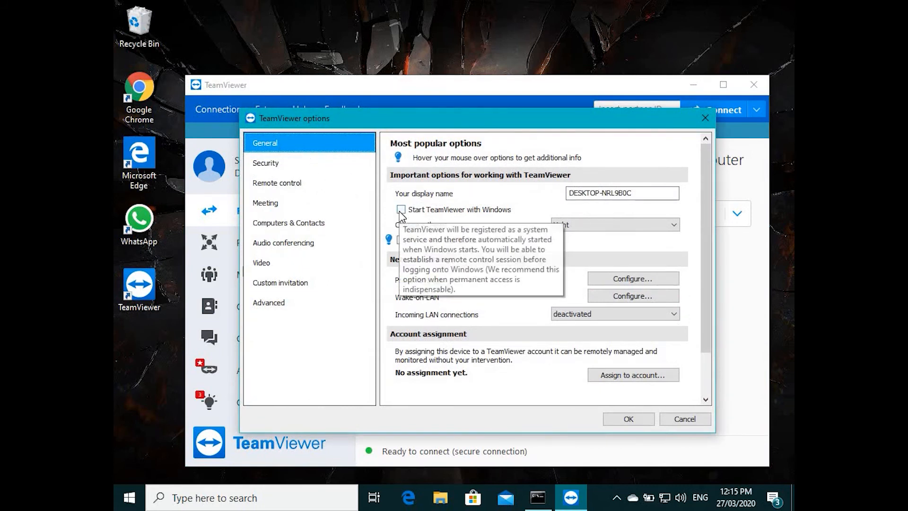
Step: Enable 'Start TeamViewer with Windows' and set a permanent password, dismissing the activation notice
left_click(400, 210)
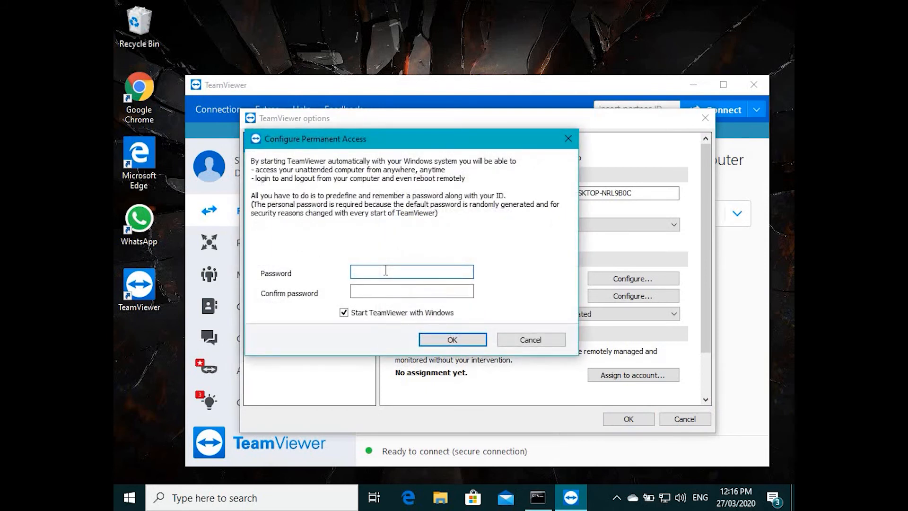
type("password")
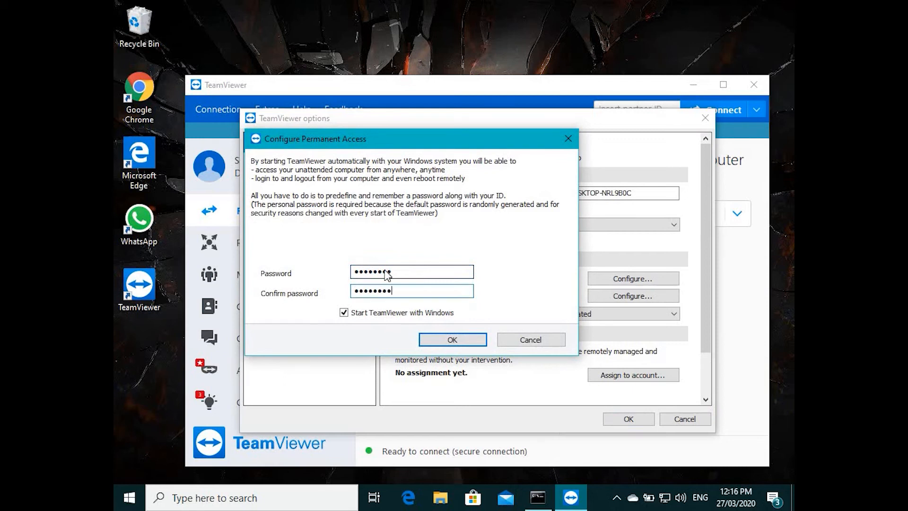
left_click(452, 340)
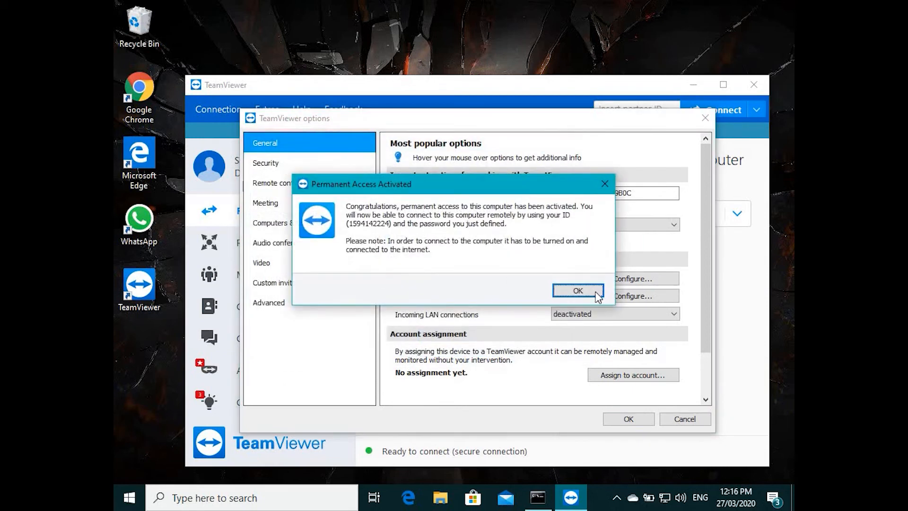
left_click(577, 290)
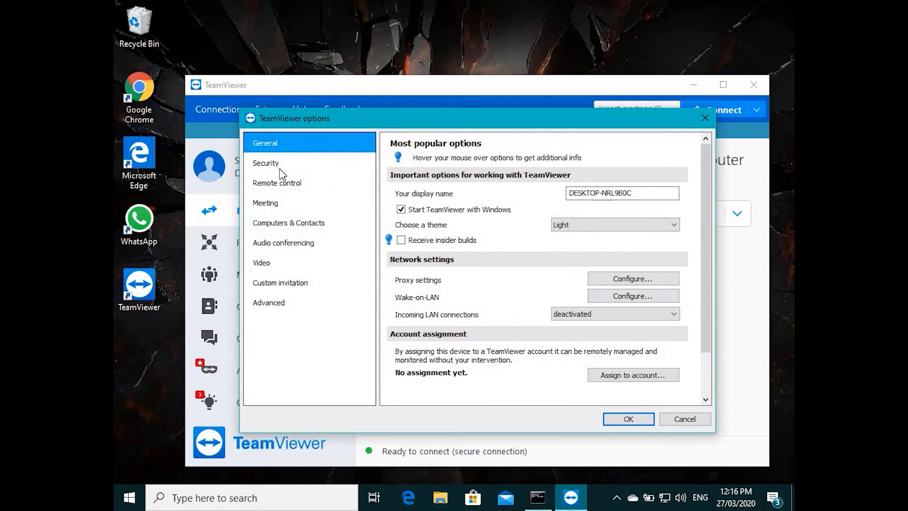
Step: View Security settings, save Options with OK, and close the main window
left_click(266, 162)
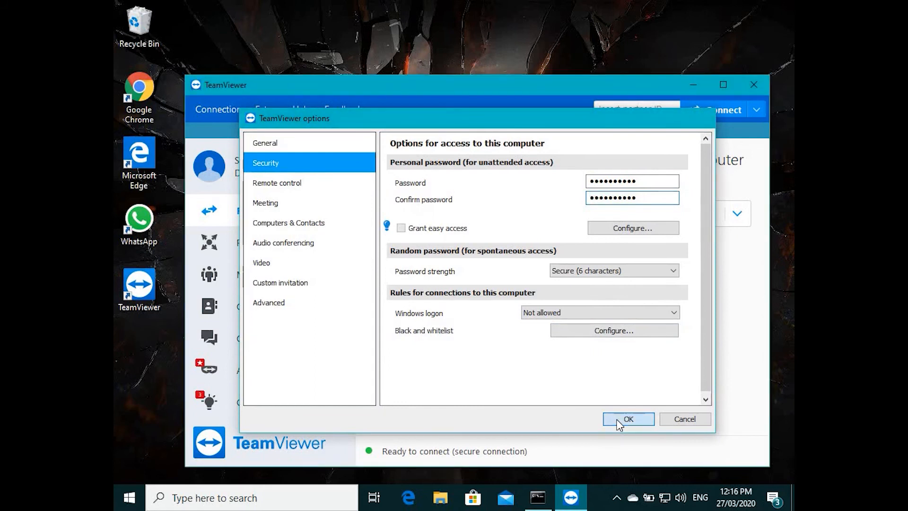
left_click(628, 419)
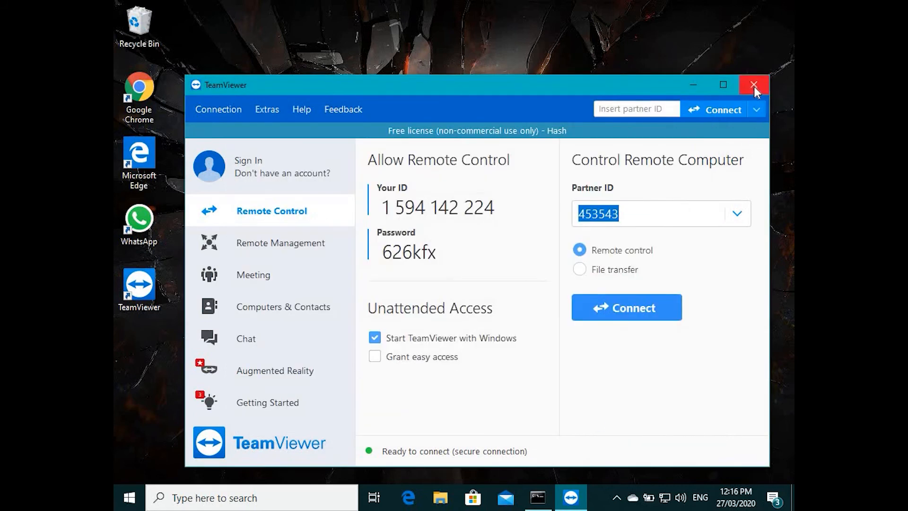
left_click(753, 84)
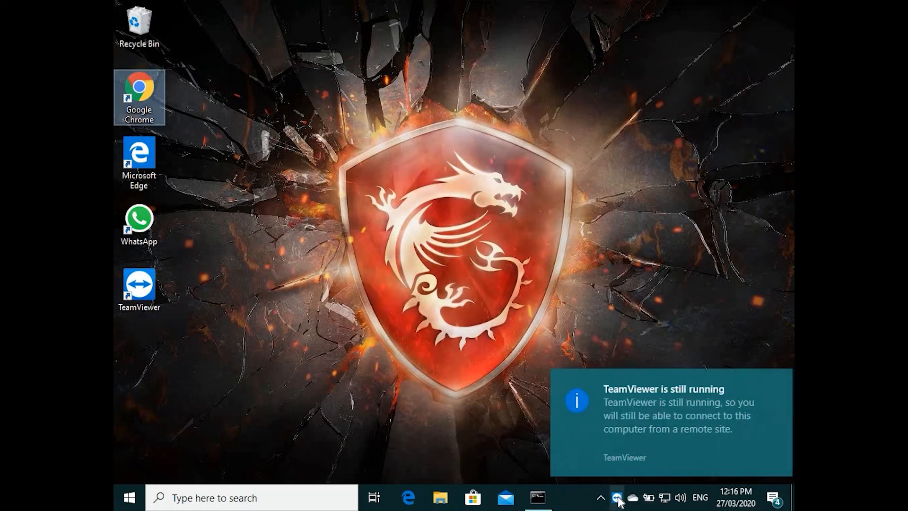
mouse_move(617, 497)
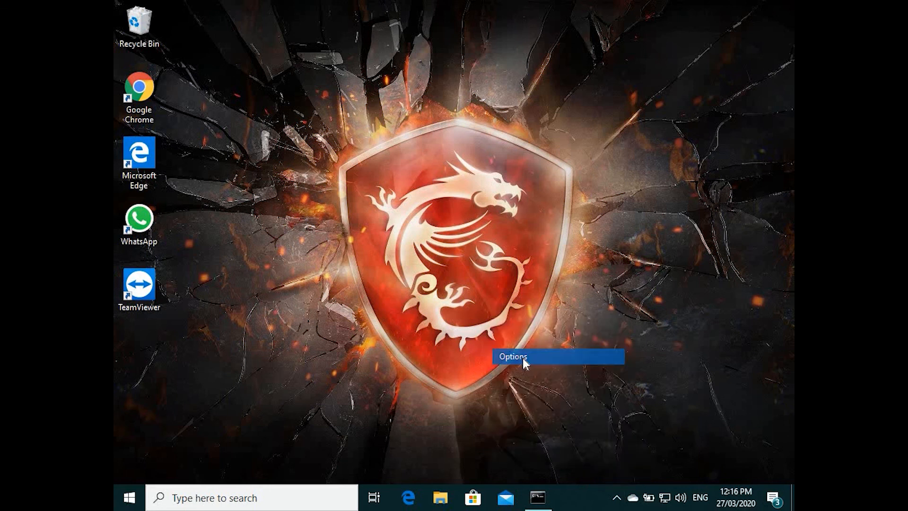
left_click(512, 356)
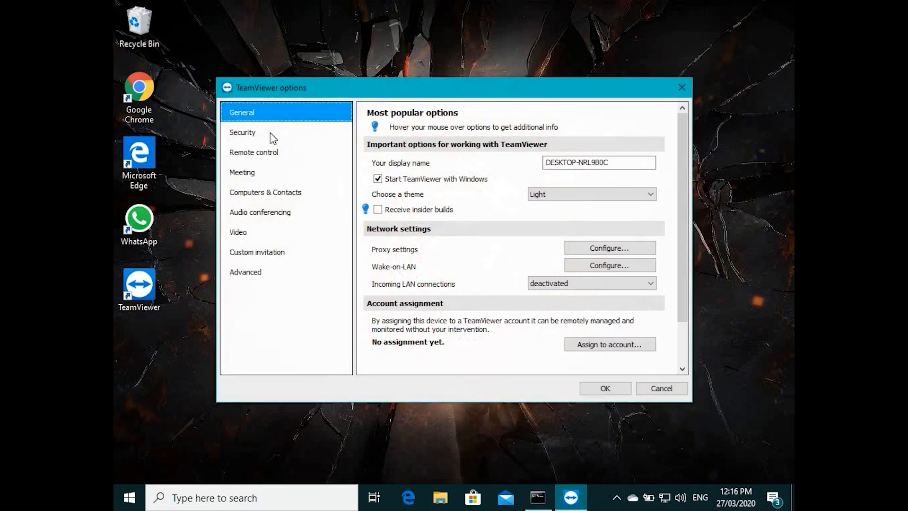
left_click(243, 132)
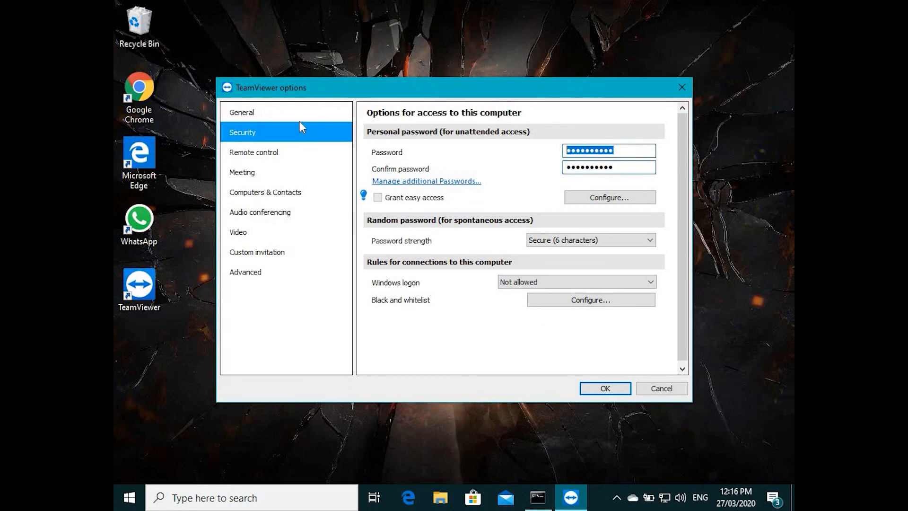
left_click(242, 111)
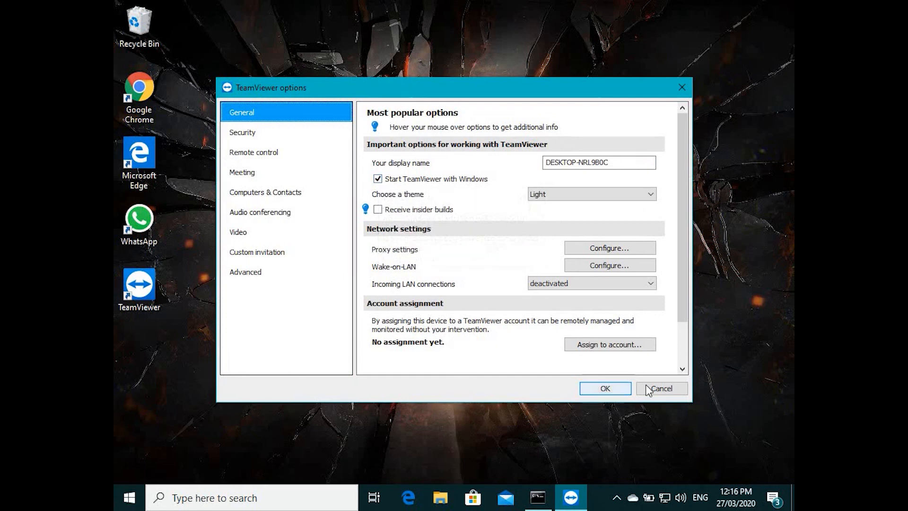
left_click(660, 388)
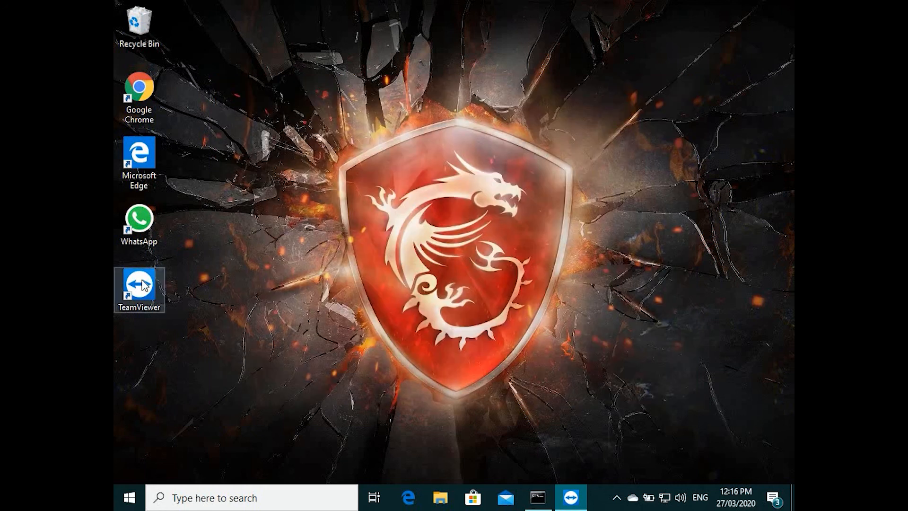
Step: Reopen TeamViewer's main window from the desktop shortcut
double_click(139, 284)
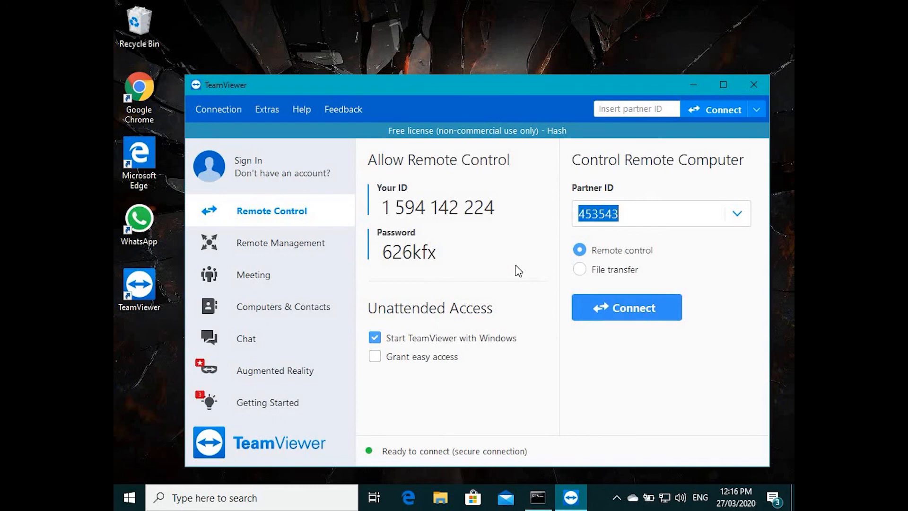
mouse_move(218, 496)
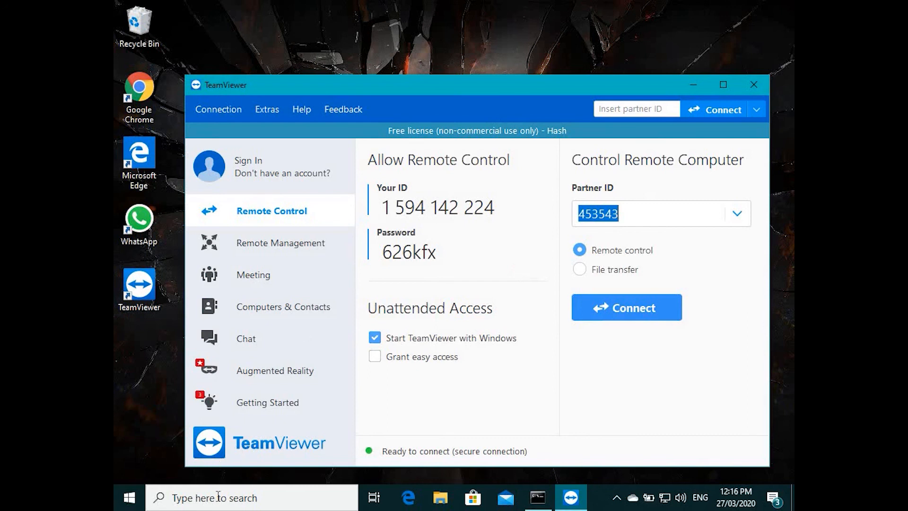